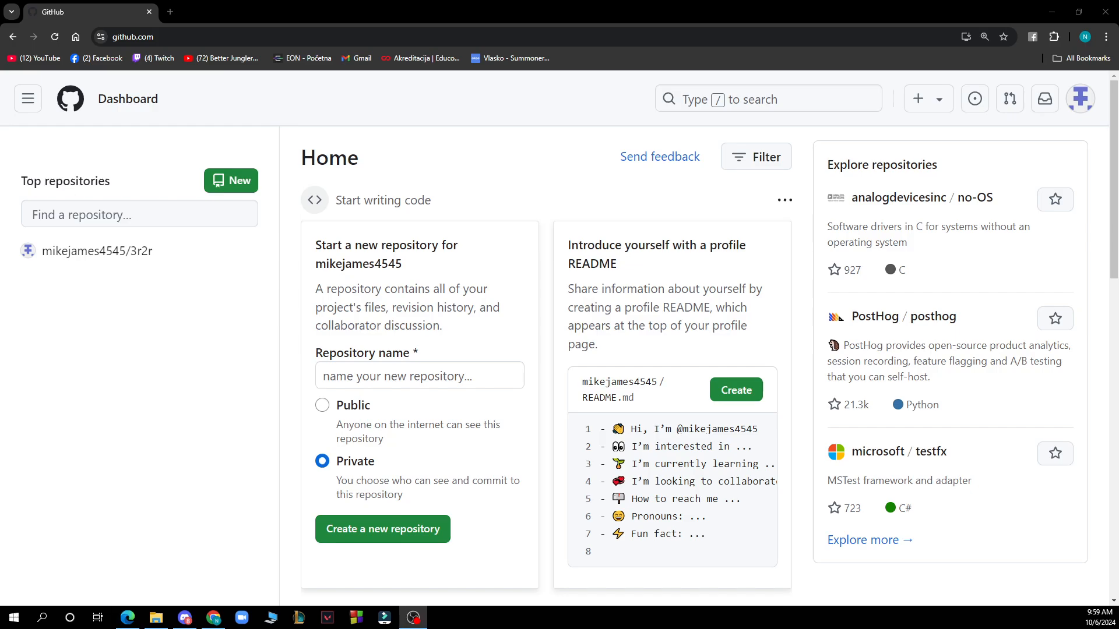
Peek at the site navigation sidebar, dismiss it, and bring up the account menu from the avatar
{"action": "left_click", "coordinate": [27, 98]}
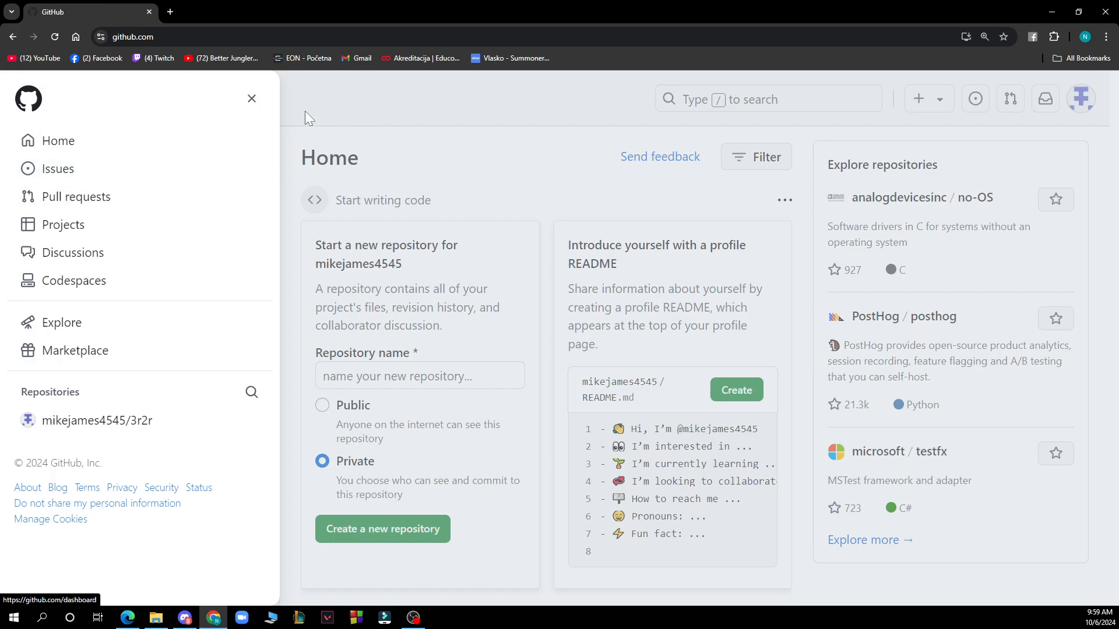
{"action": "left_click", "coordinate": [251, 98]}
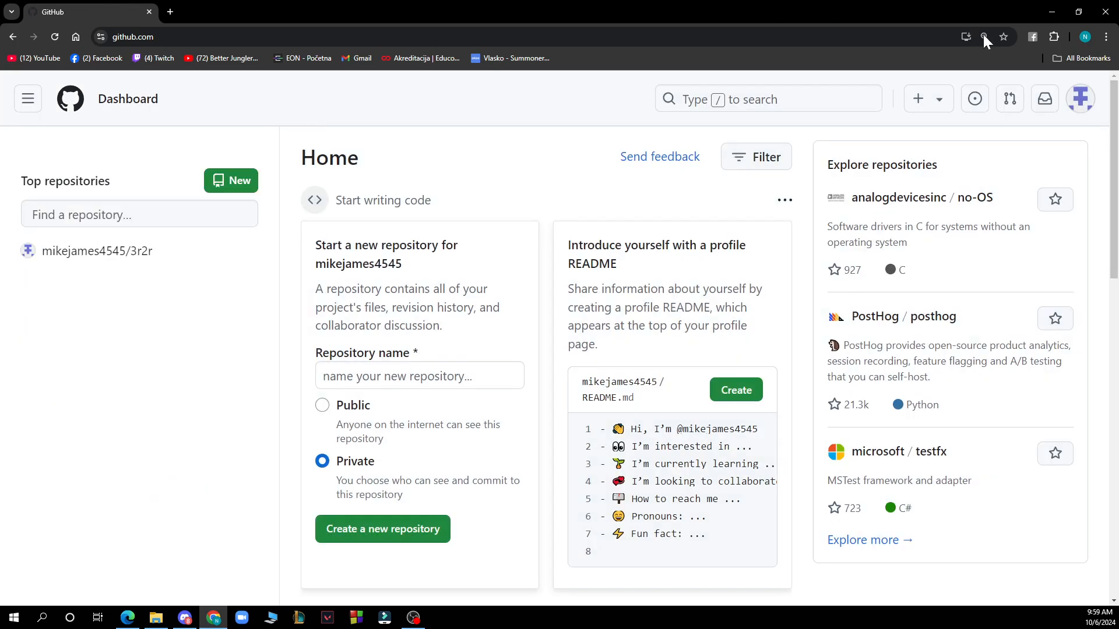
{"action": "left_click", "coordinate": [1080, 99]}
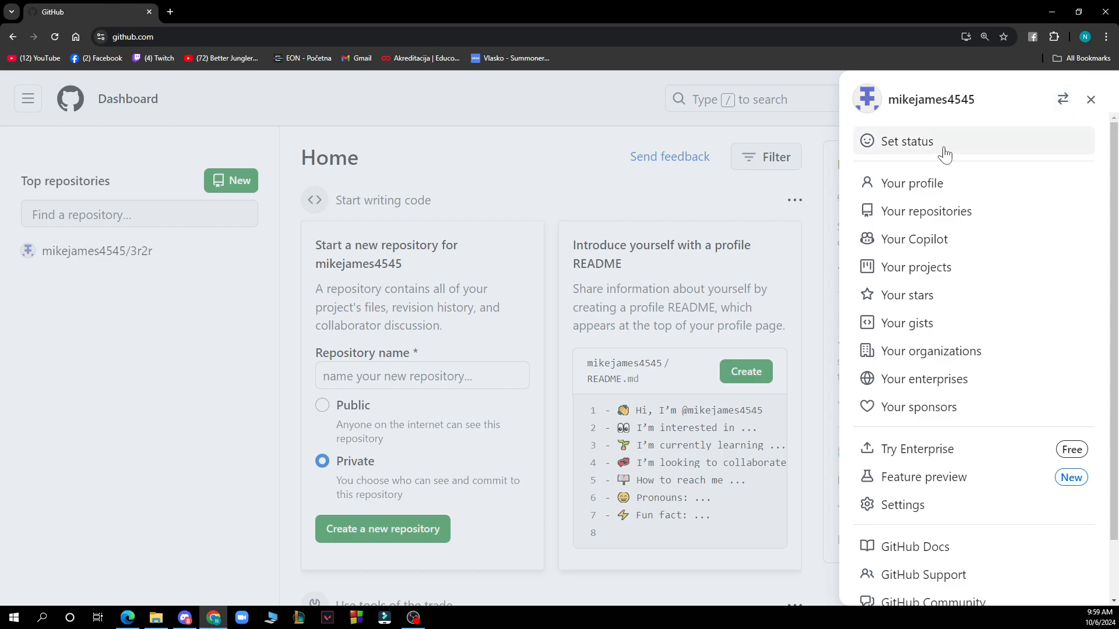
{"action": "mouse_move", "coordinate": [926, 210]}
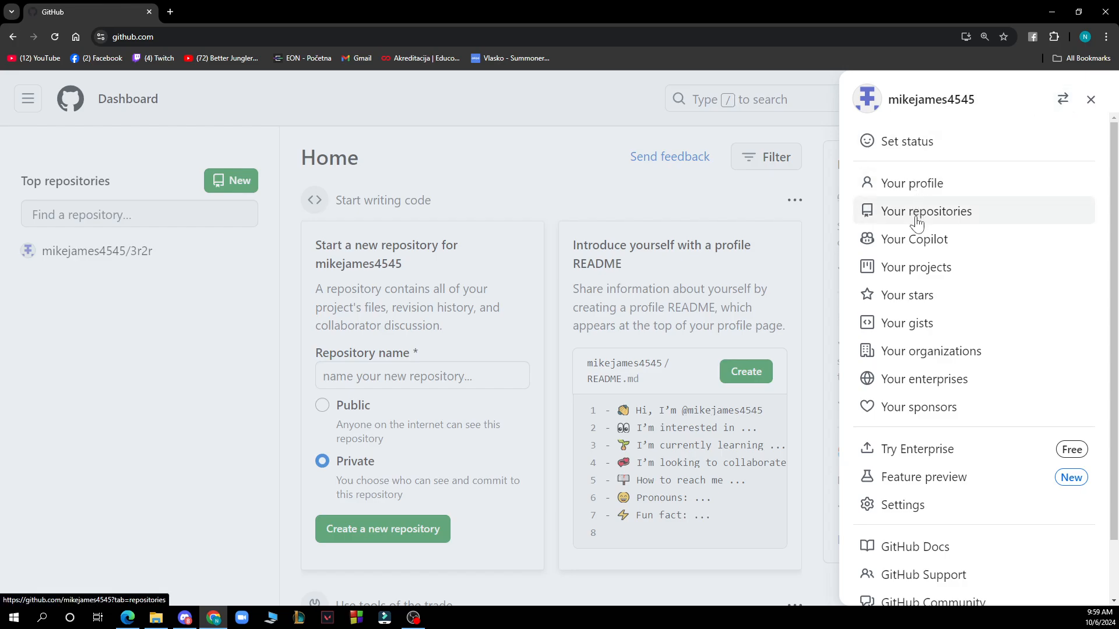